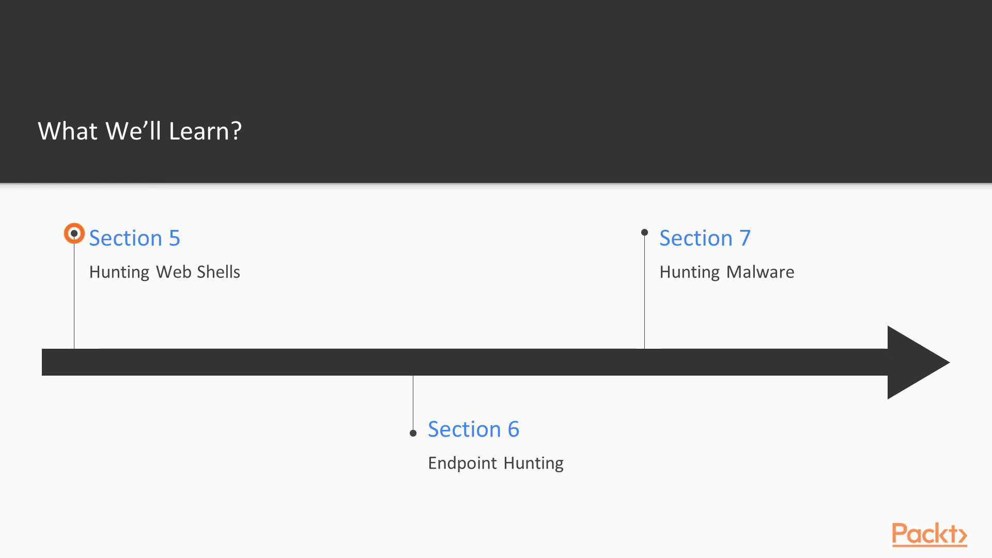
Advance from the sections 5–7 timeline slide to the Course Goals slide
left_click(413, 433)
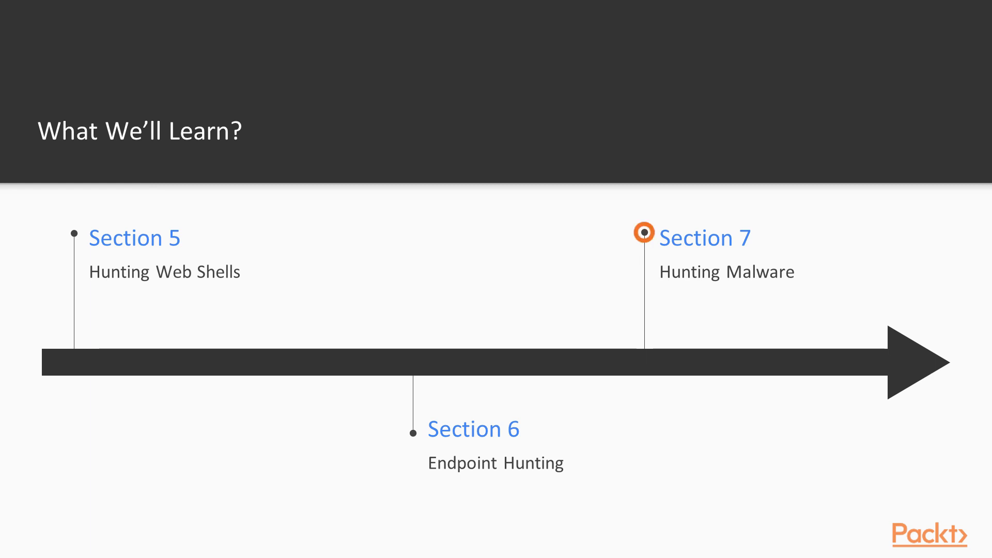
key("Right")
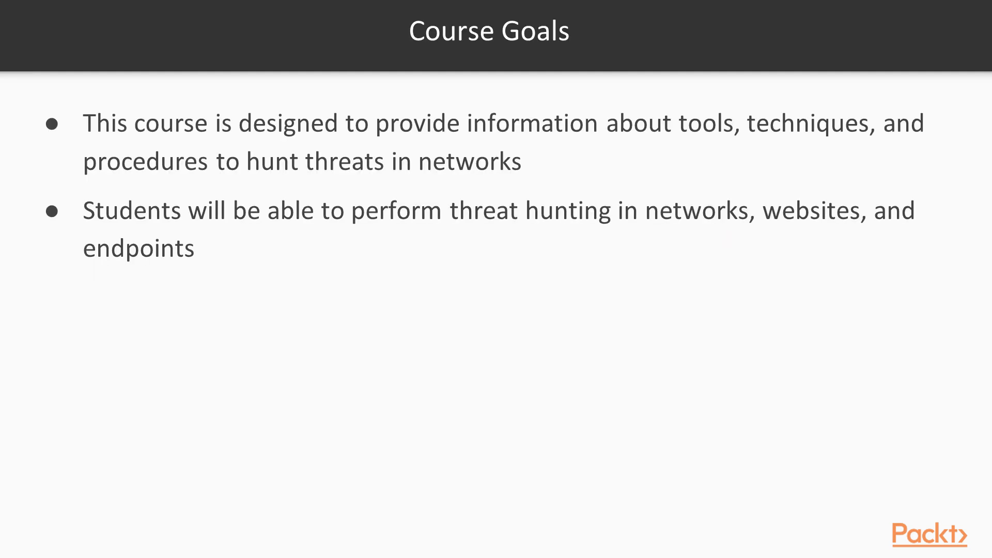